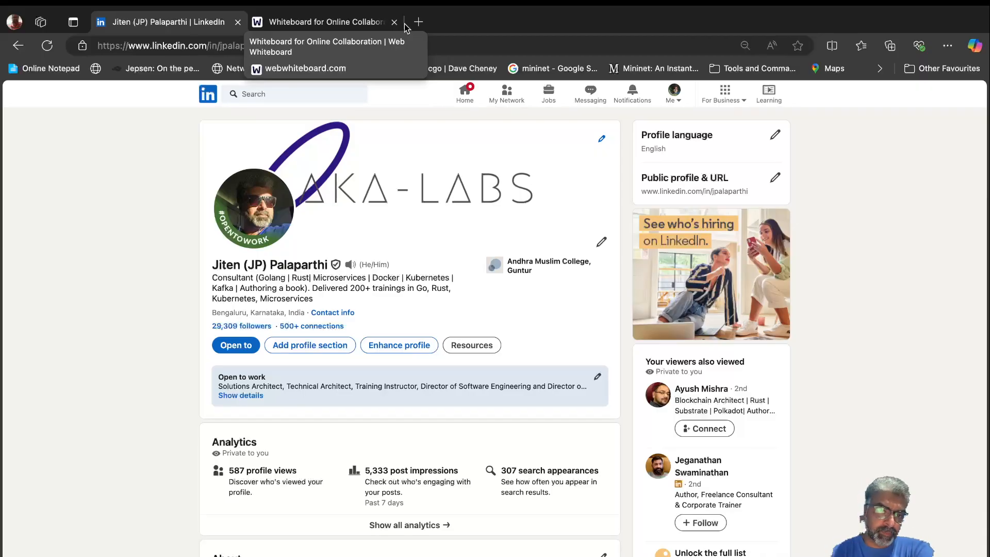
{"action": "mouse_move", "coordinate": [351, 17]}
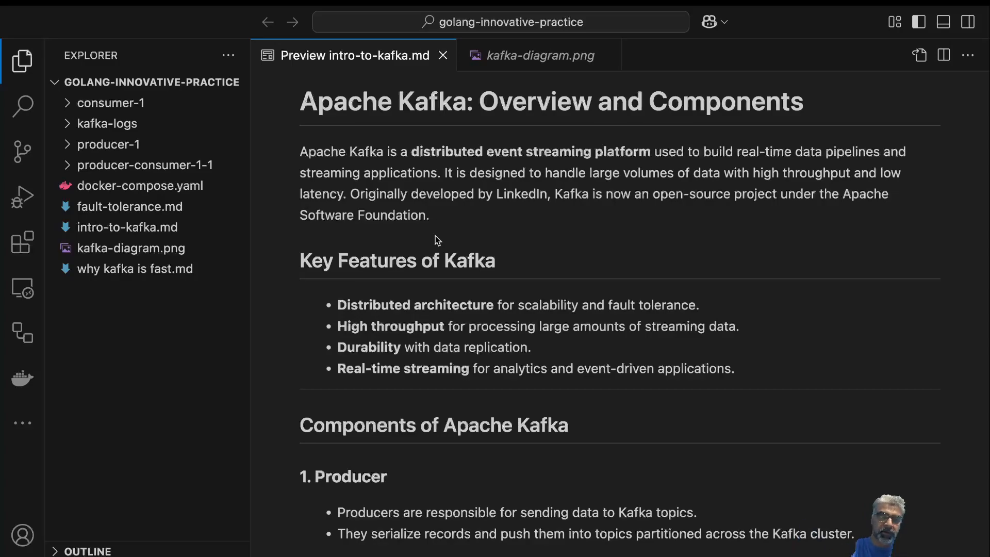
{"action": "scroll", "scroll_direction": "down", "scroll_amount": 3}
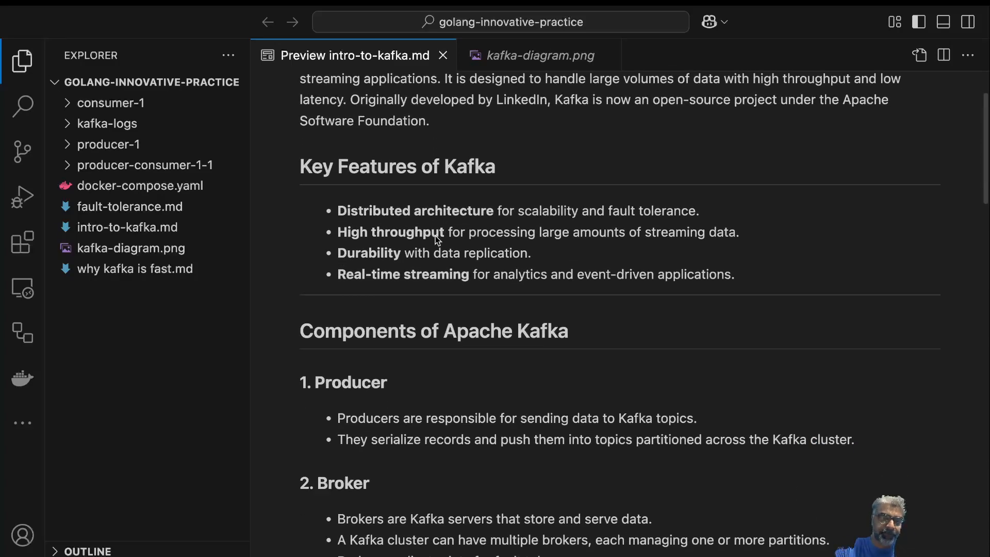
{"action": "scroll", "scroll_direction": "down", "scroll_amount": 3}
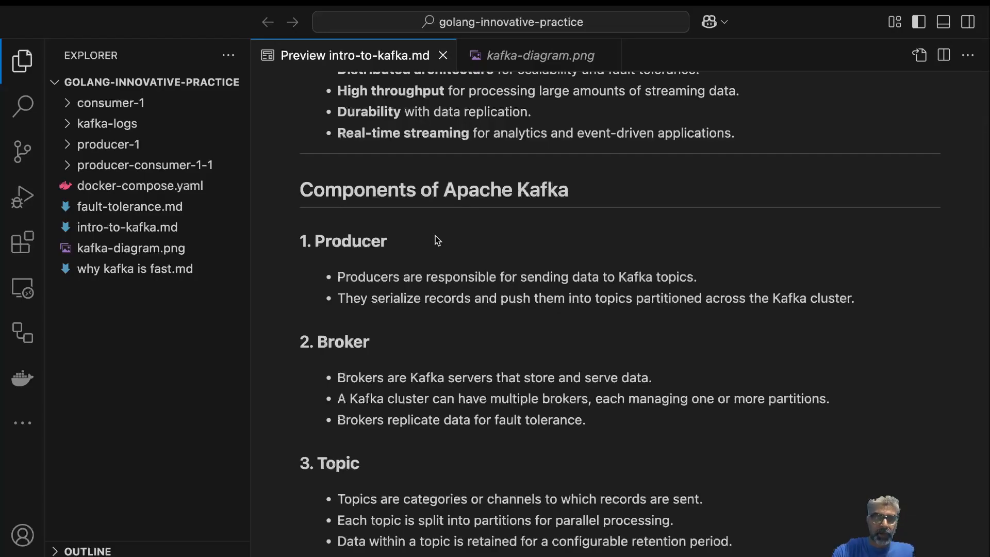
{"action": "mouse_move", "coordinate": [452, 147]}
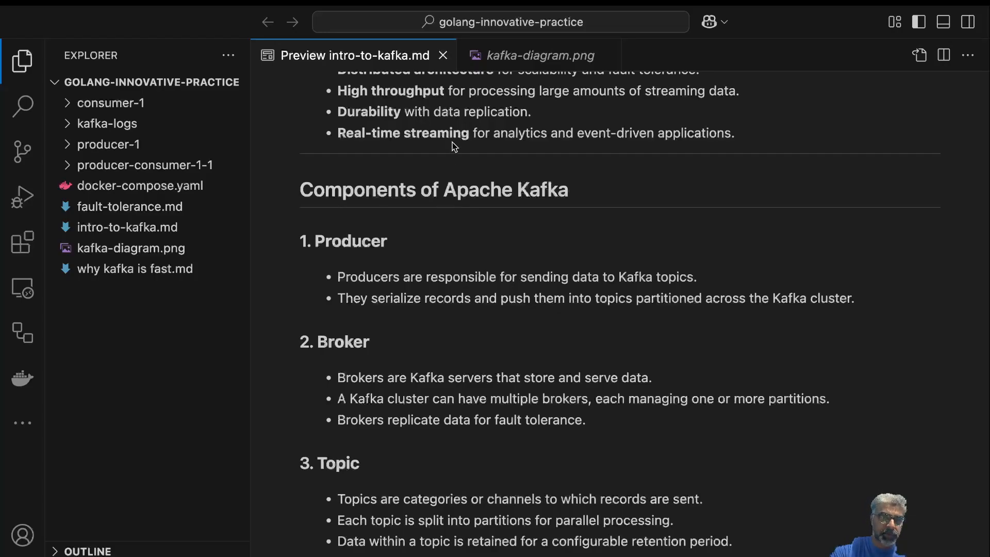
{"action": "scroll", "scroll_direction": "down", "scroll_amount": 3}
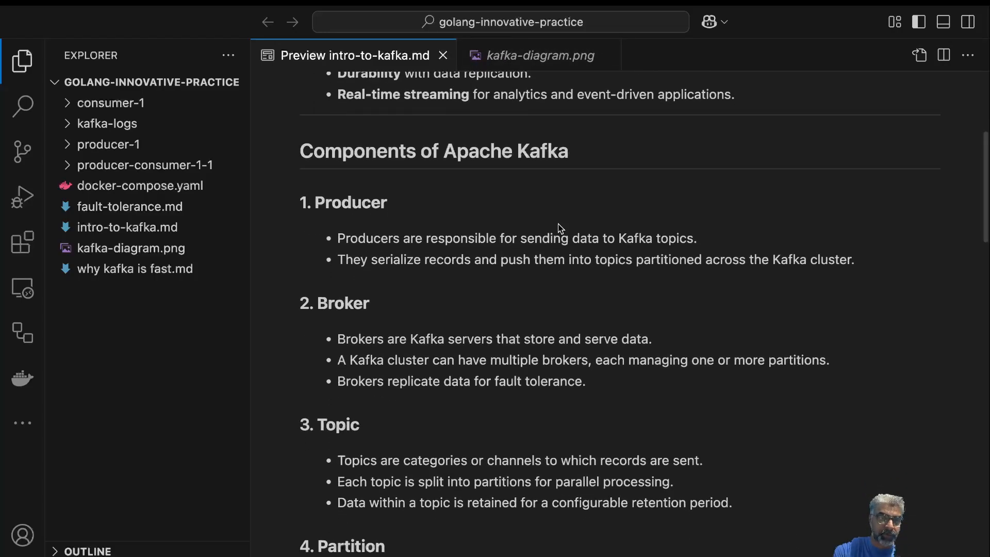
{"action": "scroll", "scroll_direction": "down", "scroll_amount": 3}
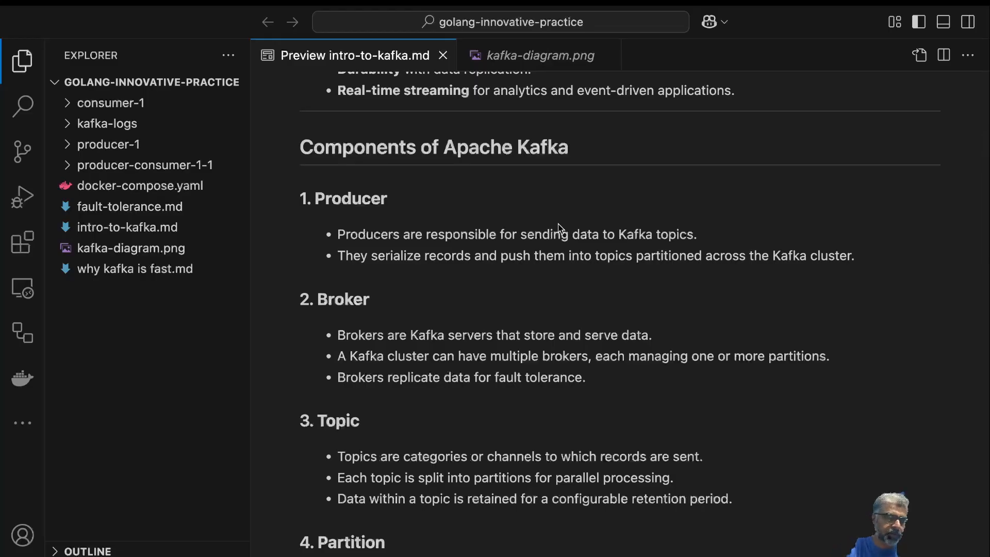